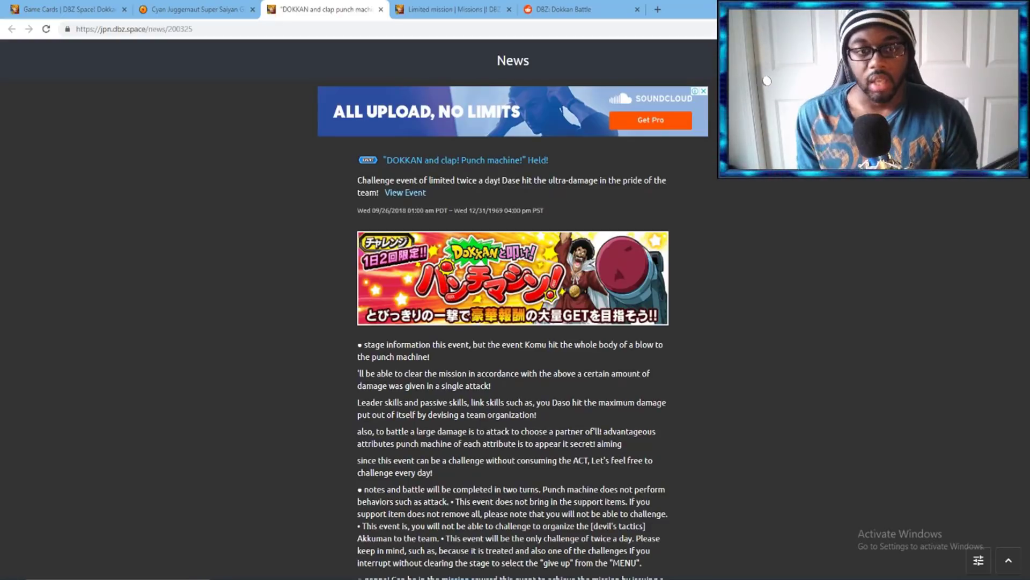
- Browse the DBZ Space limited missions list of Punch machine damage rewards for stages 1 to 3
{"action": "scroll", "scroll_direction": "down", "scroll_amount": 3}
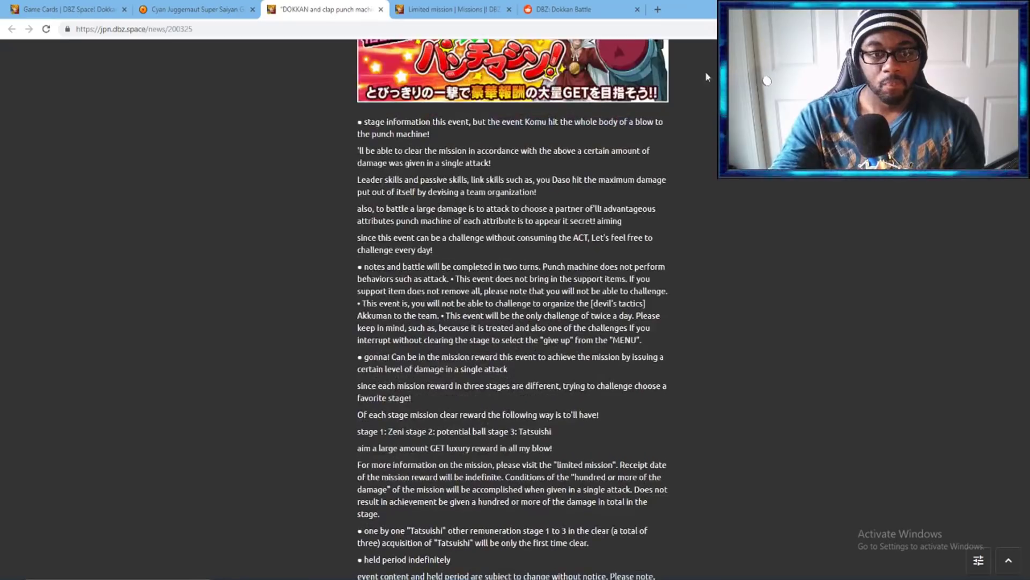
{"action": "left_click", "coordinate": [450, 10]}
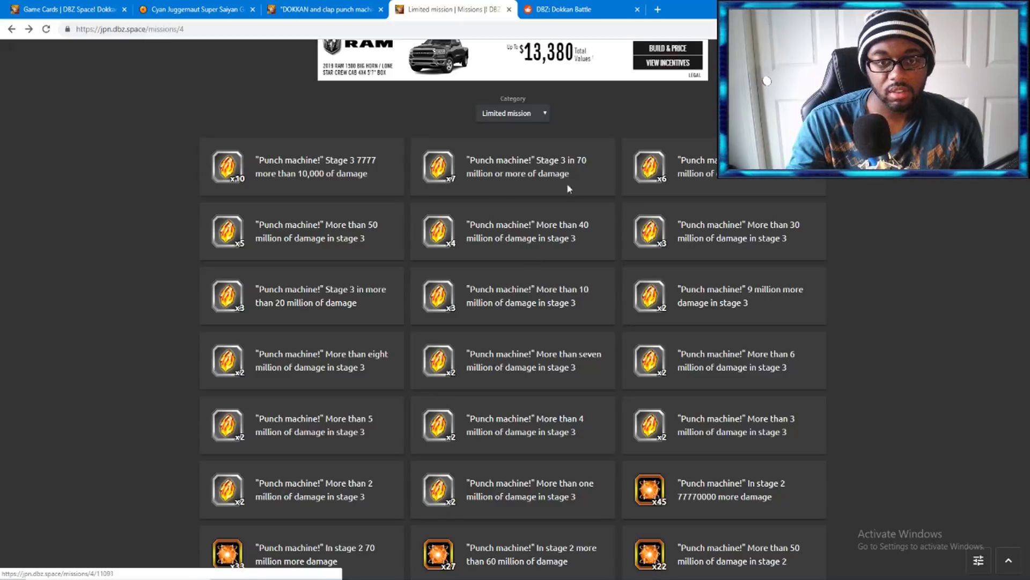
{"action": "mouse_move", "coordinate": [168, 203]}
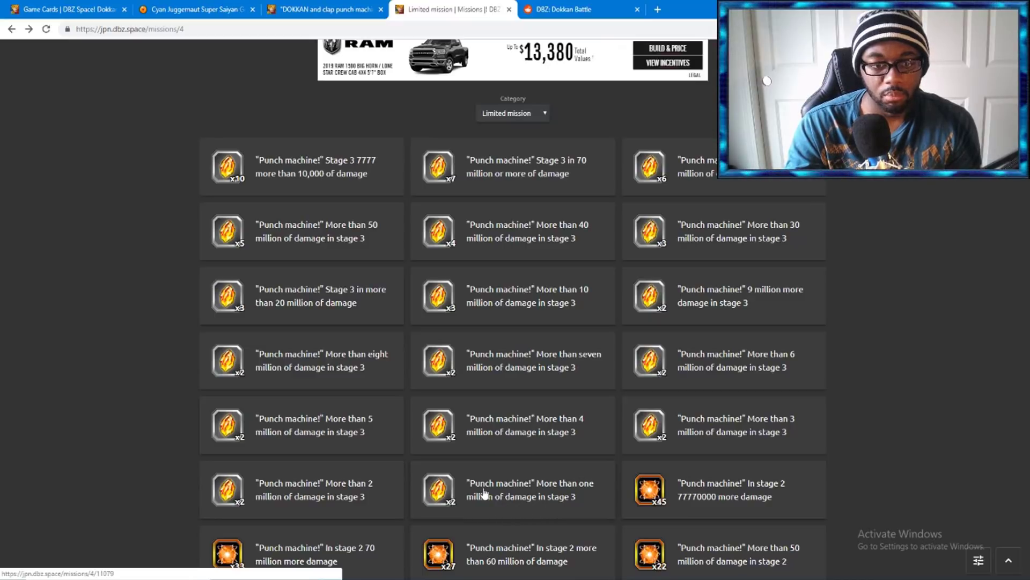
{"action": "mouse_move", "coordinate": [538, 441]}
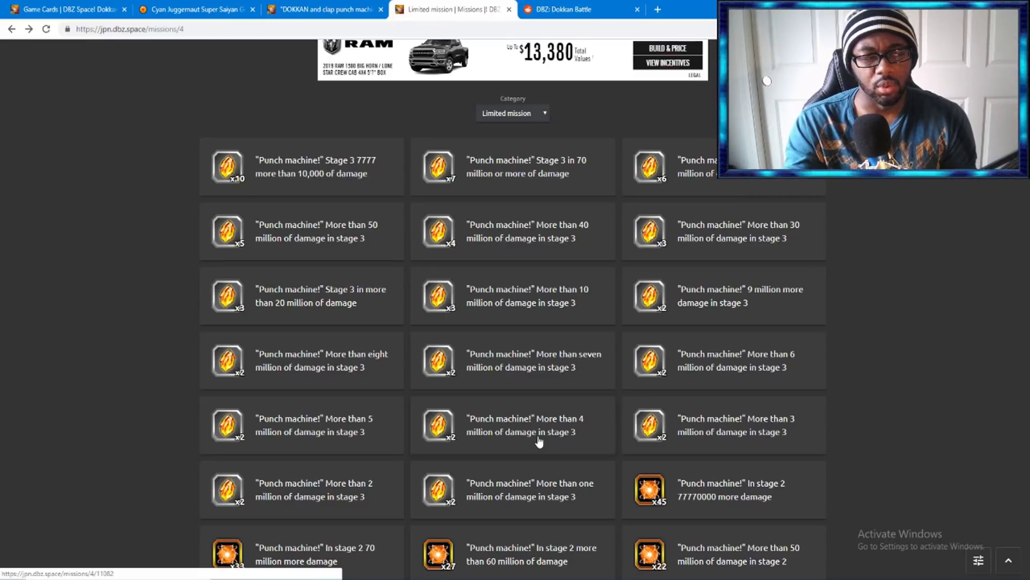
{"action": "scroll", "scroll_direction": "down", "scroll_amount": 3}
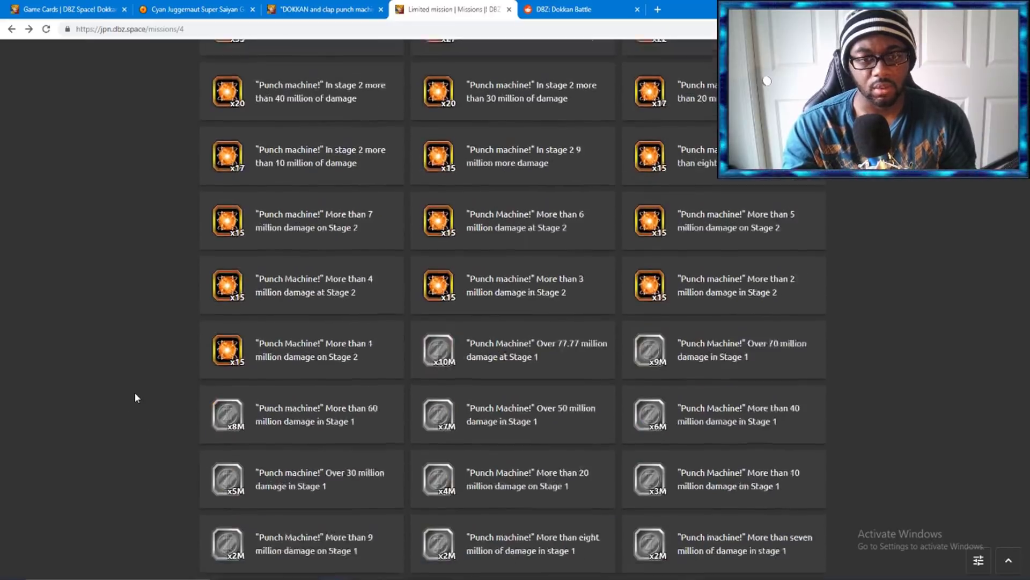
{"action": "scroll", "scroll_direction": "down", "scroll_amount": 3}
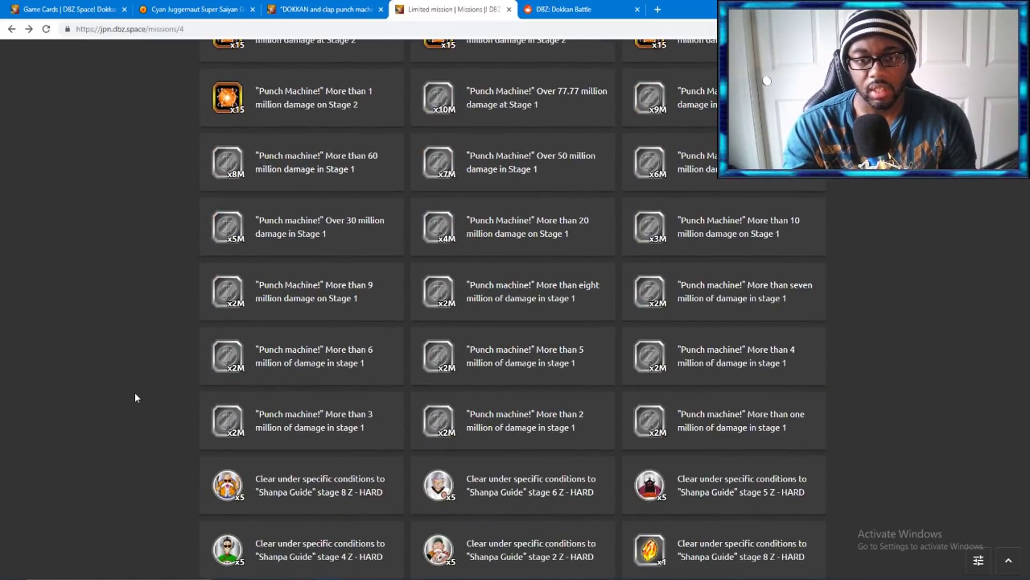
{"action": "mouse_move", "coordinate": [550, 427]}
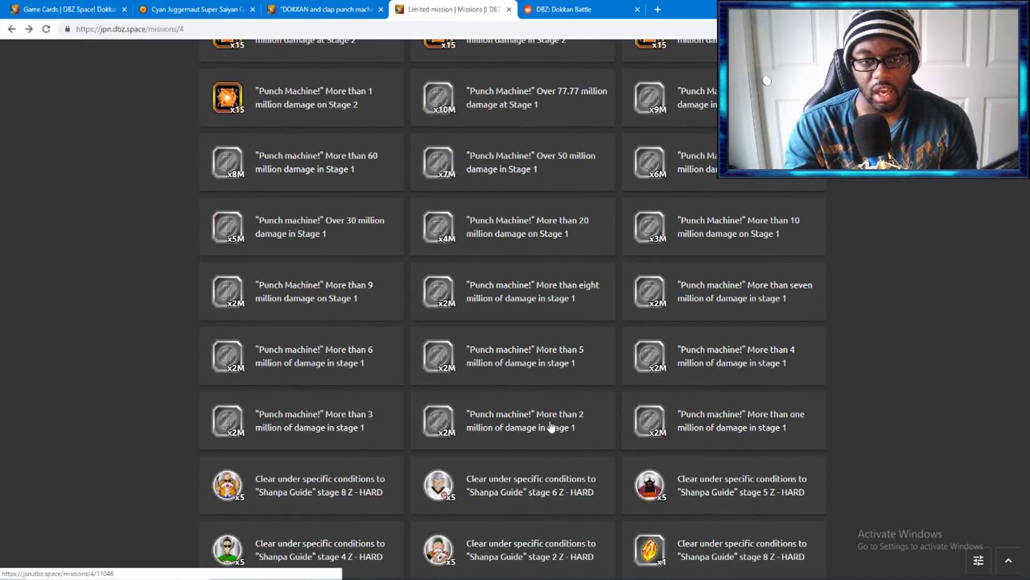
{"action": "mouse_move", "coordinate": [439, 438]}
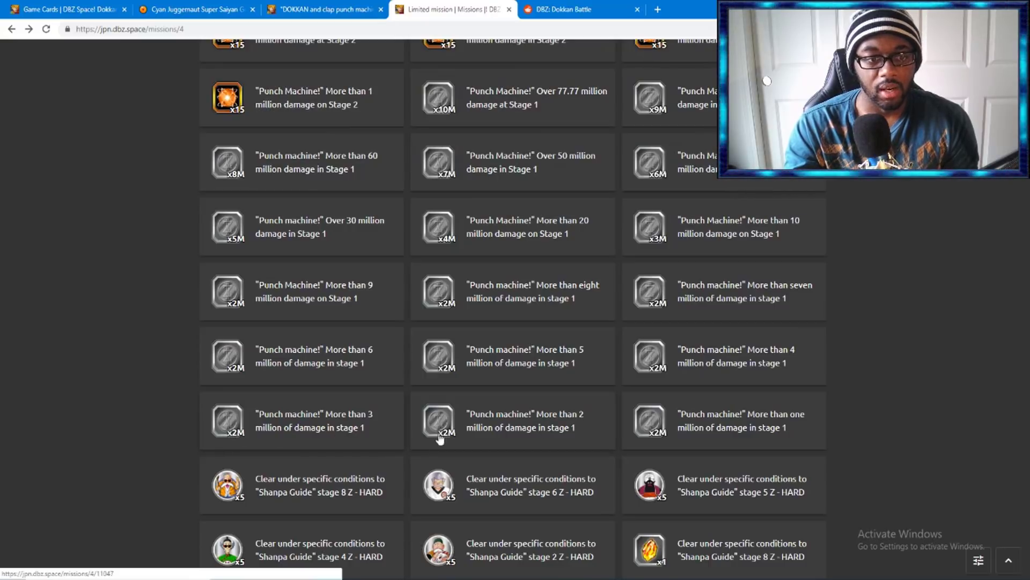
{"action": "mouse_move", "coordinate": [505, 365]}
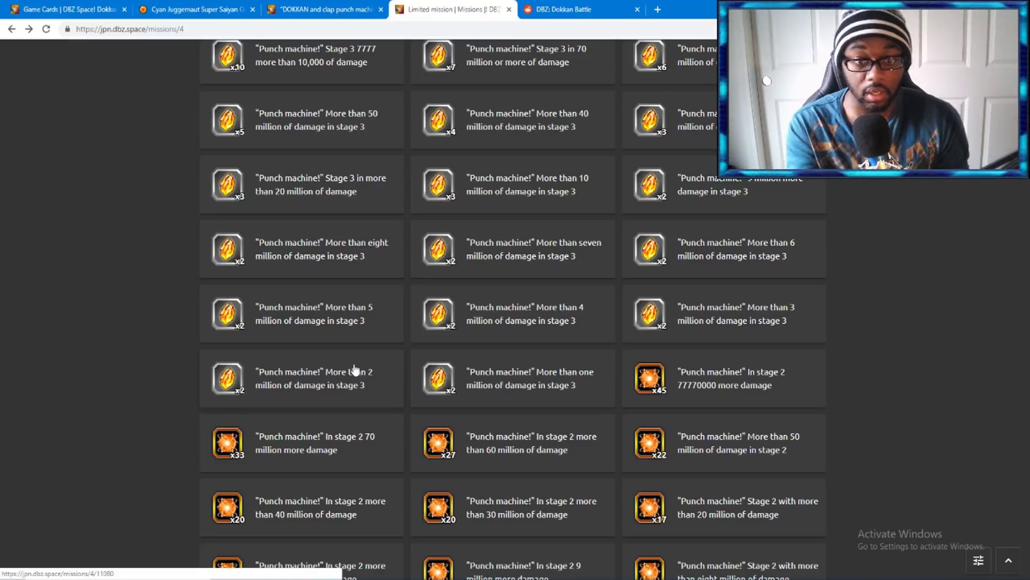
{"action": "scroll", "scroll_direction": "down", "scroll_amount": 3}
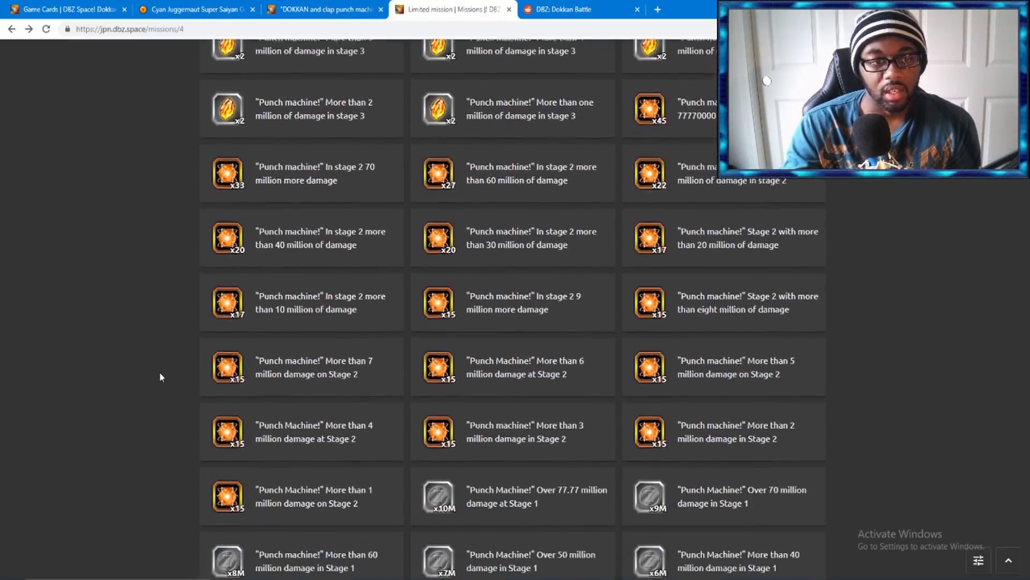
{"action": "scroll", "scroll_direction": "down", "scroll_amount": 3}
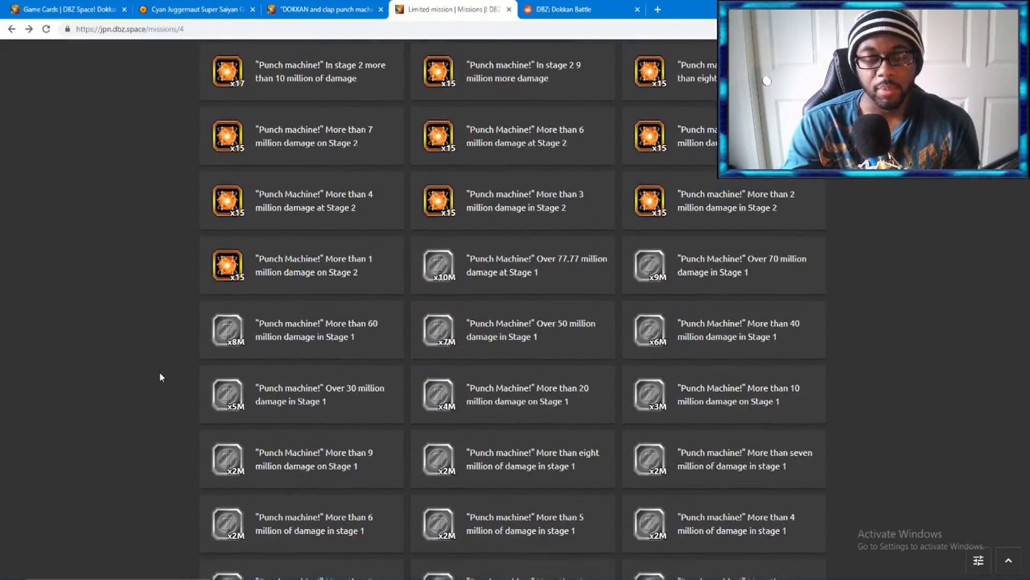
{"action": "scroll", "scroll_direction": "up", "scroll_amount": 3}
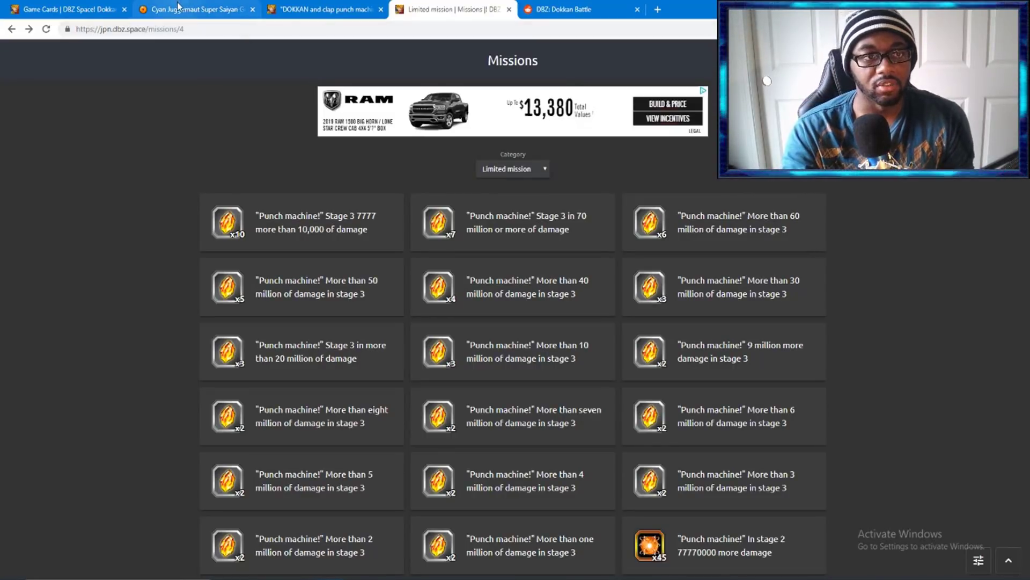
- Review the Super Saiyan God SS Goku wiki card stats, then switch to the r/DBZDokkanBattle subreddit
{"action": "left_click", "coordinate": [194, 10]}
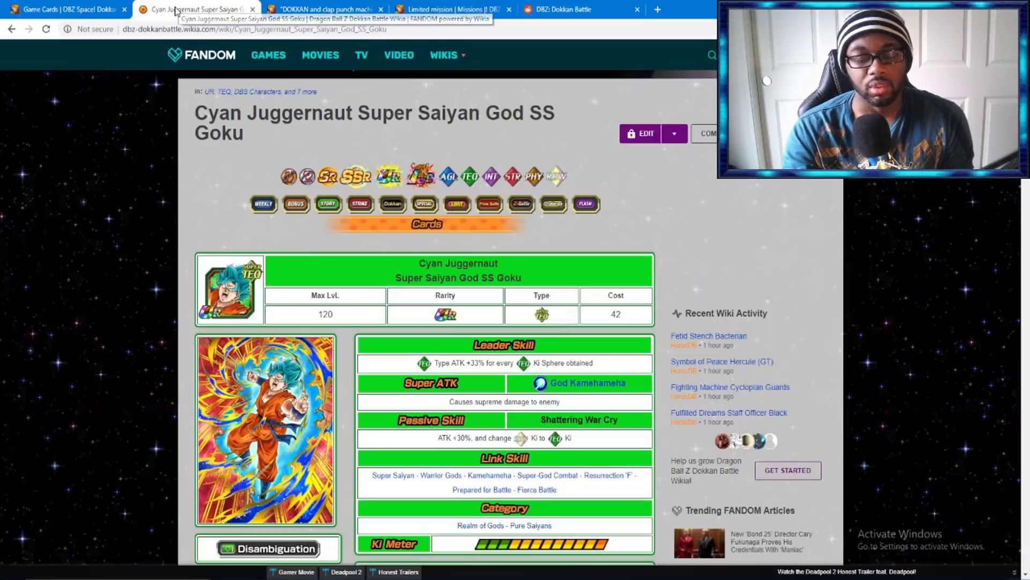
{"action": "scroll", "scroll_direction": "down", "scroll_amount": 3}
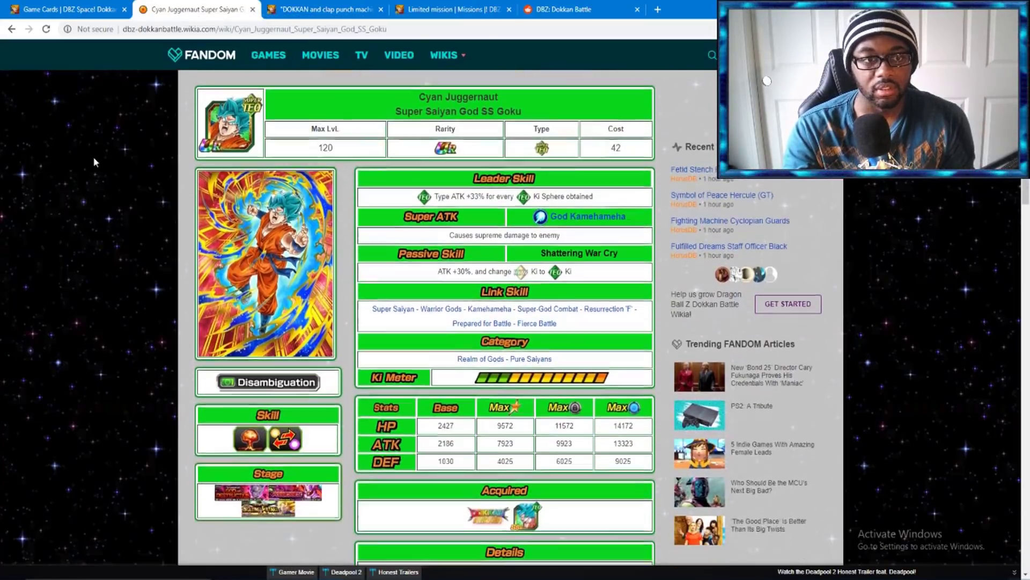
{"action": "mouse_move", "coordinate": [282, 263]}
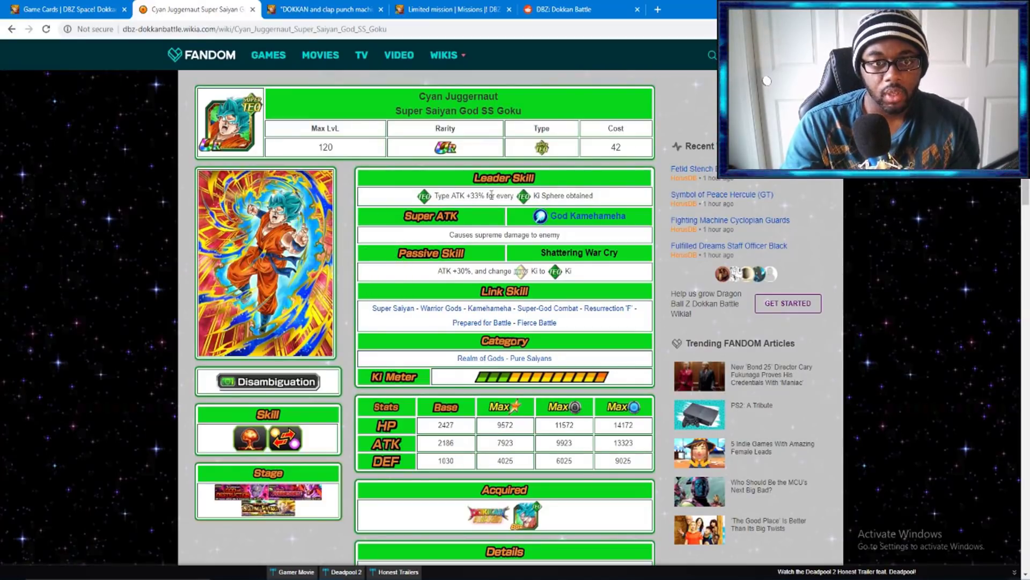
{"action": "mouse_move", "coordinate": [513, 209]}
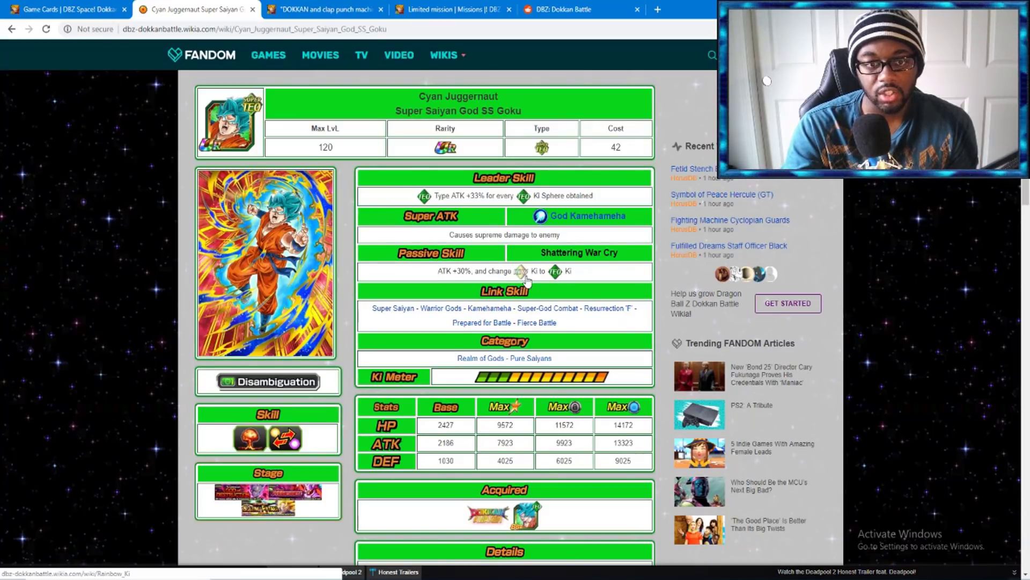
{"action": "mouse_move", "coordinate": [567, 281]}
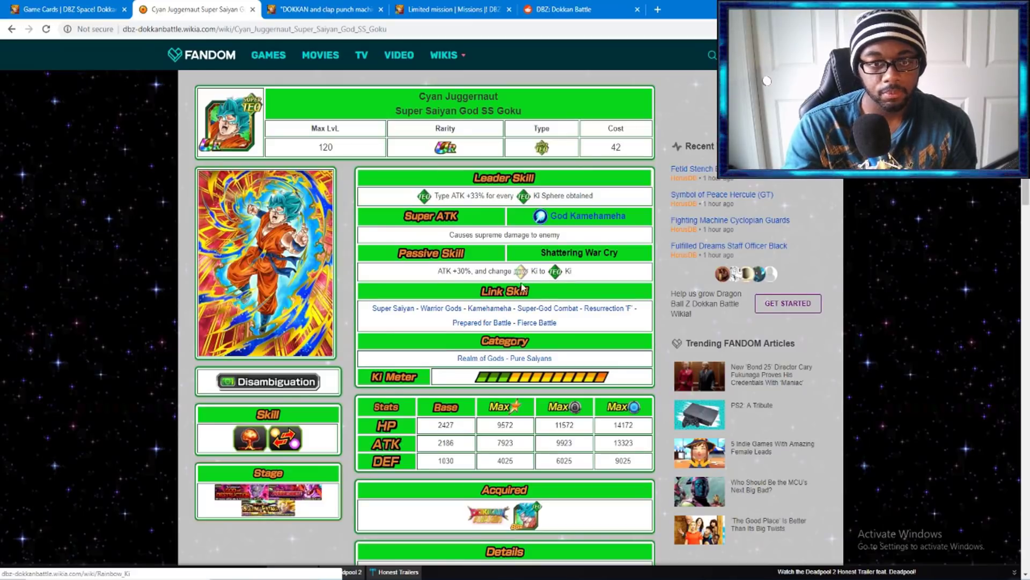
{"action": "mouse_move", "coordinate": [585, 467]}
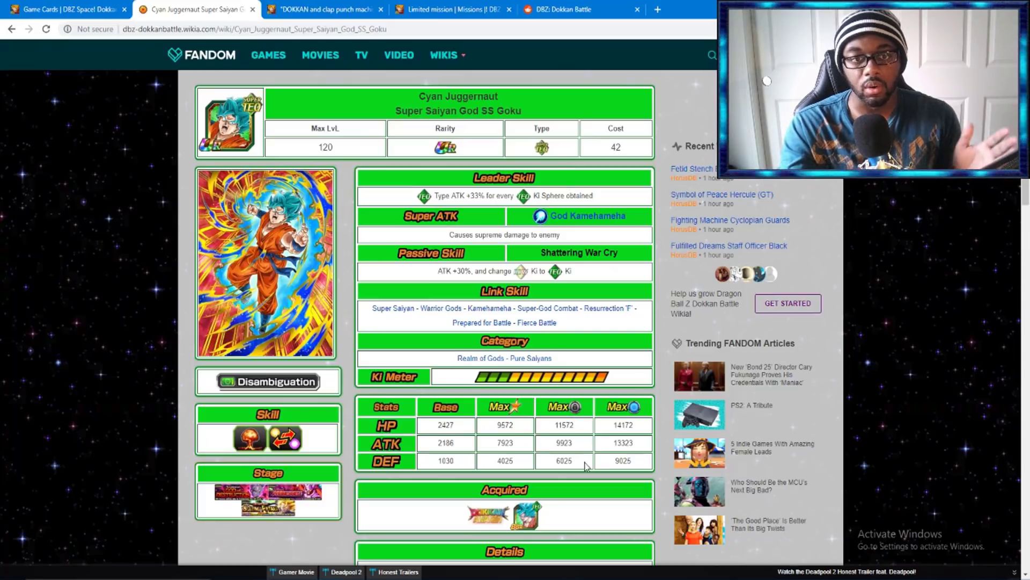
{"action": "mouse_move", "coordinate": [437, 232]}
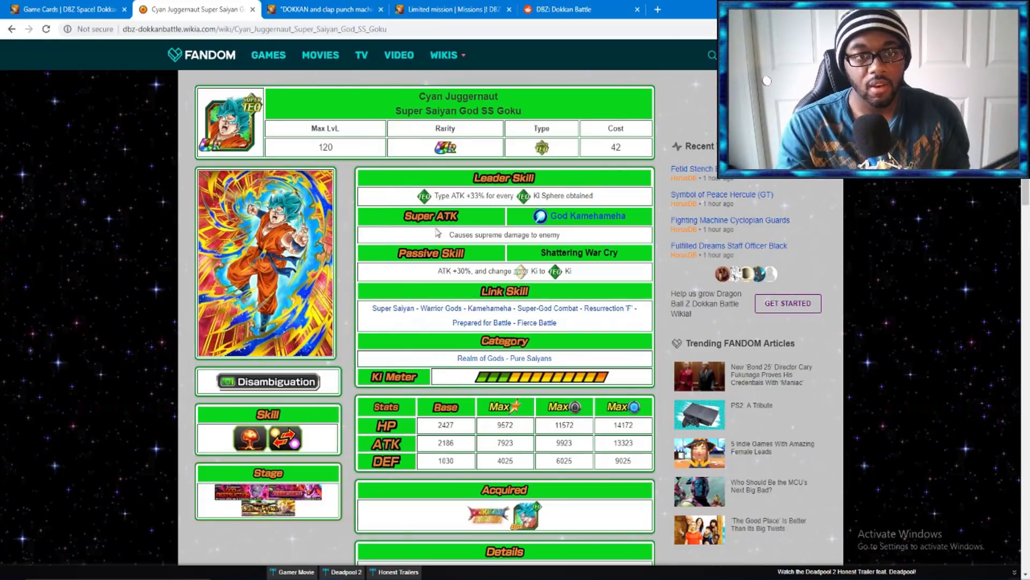
{"action": "mouse_move", "coordinate": [256, 194]}
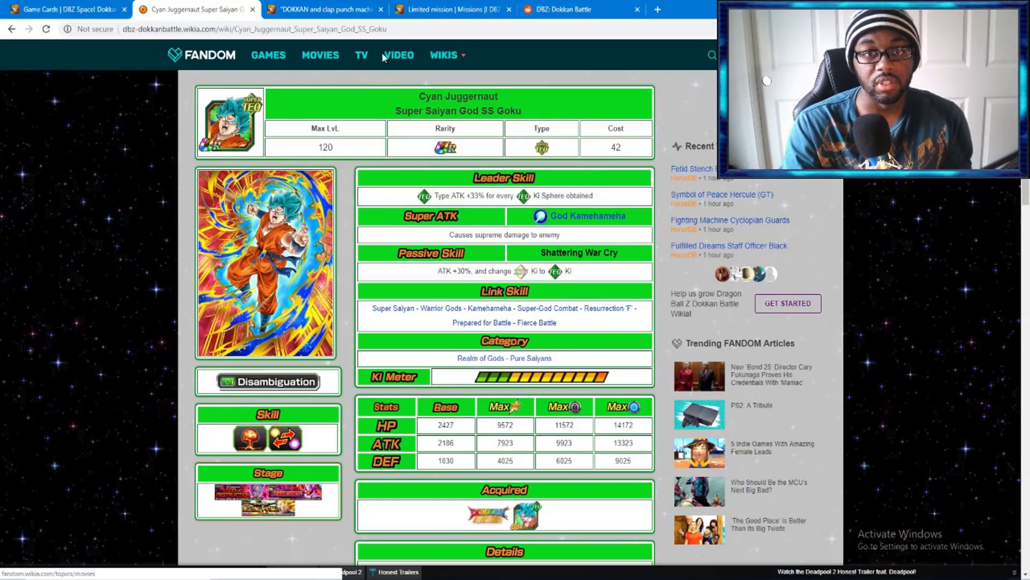
{"action": "left_click", "coordinate": [561, 10]}
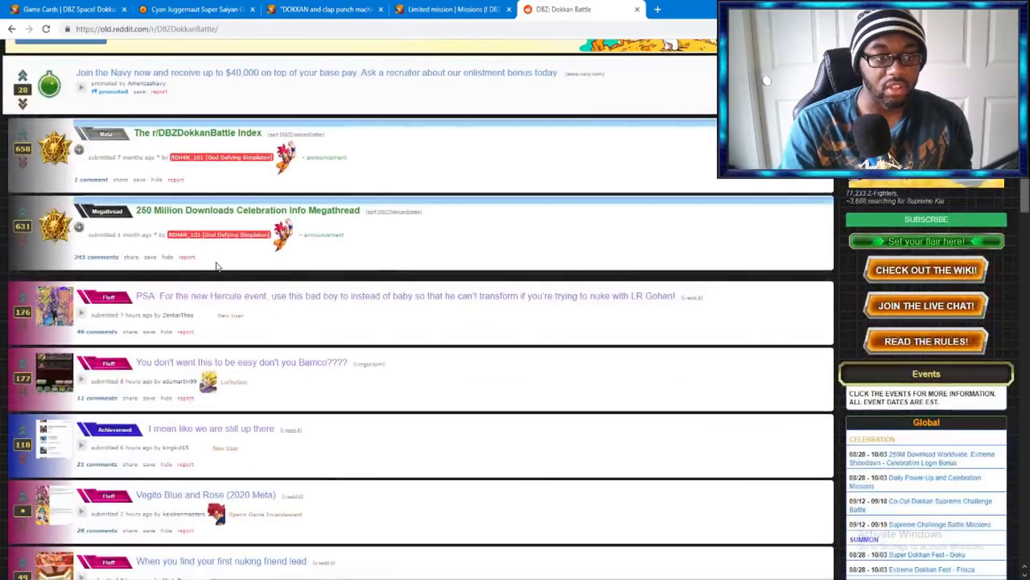
{"action": "scroll", "scroll_direction": "up", "scroll_amount": 3}
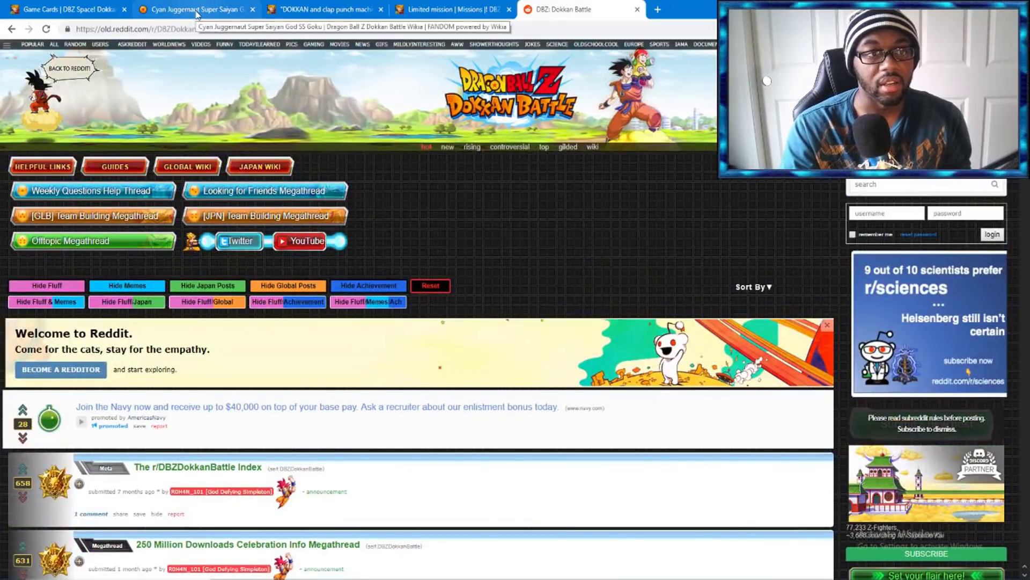
{"action": "left_click", "coordinate": [194, 10]}
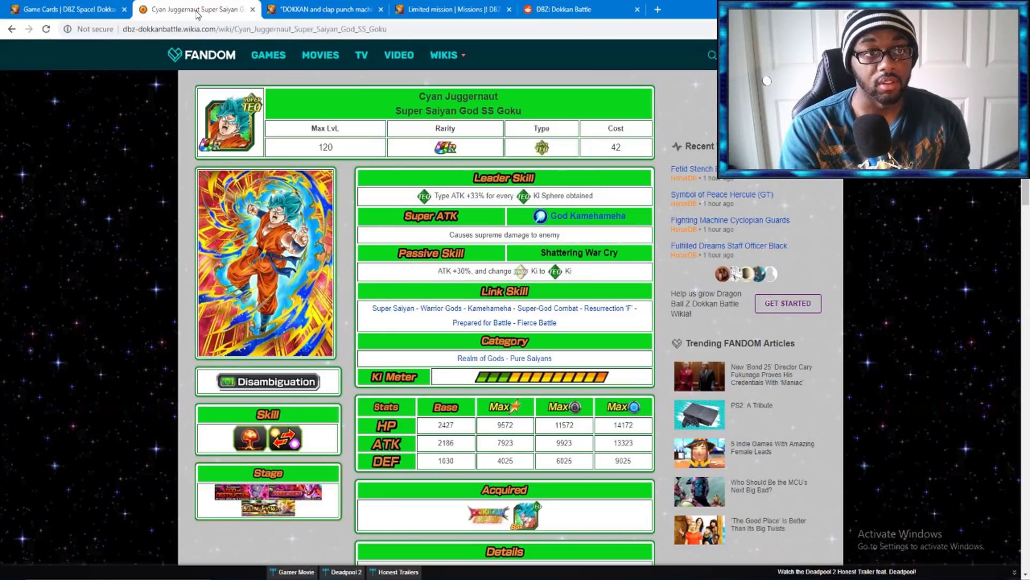
{"action": "mouse_move", "coordinate": [453, 10]}
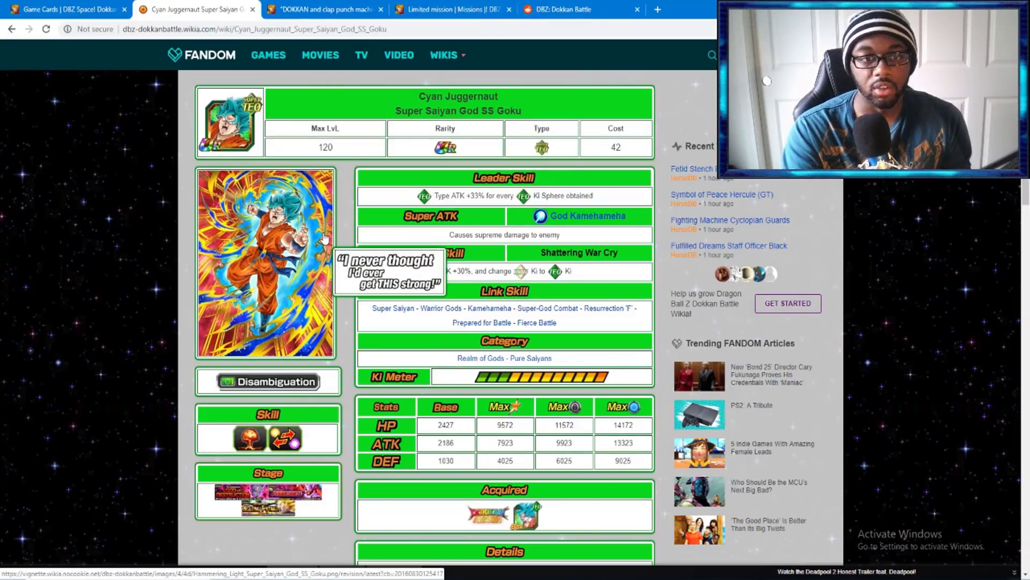
{"action": "mouse_move", "coordinate": [569, 292]}
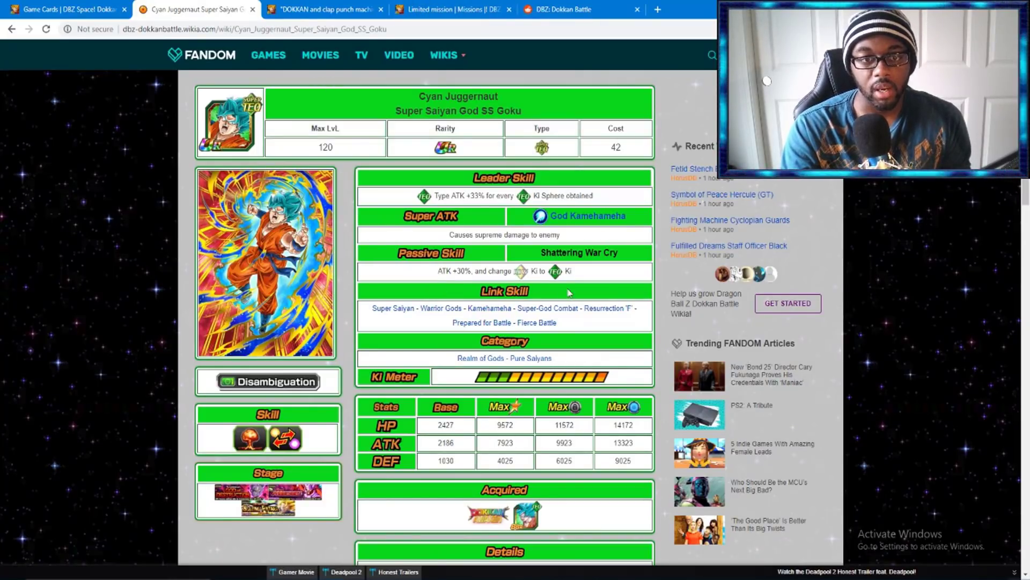
{"action": "mouse_move", "coordinate": [461, 282]}
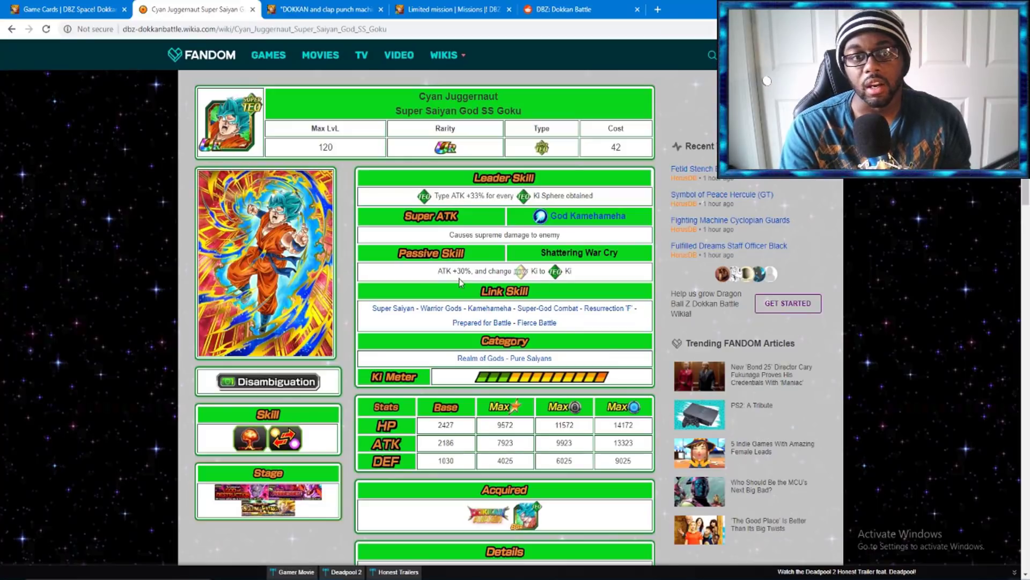
{"action": "mouse_move", "coordinate": [516, 281]}
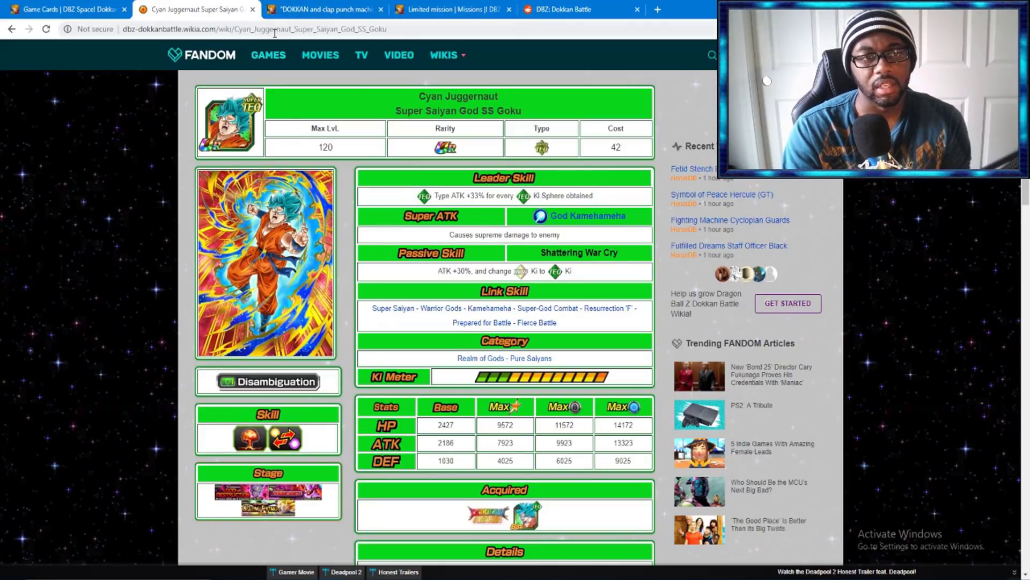
{"action": "mouse_move", "coordinate": [322, 10]}
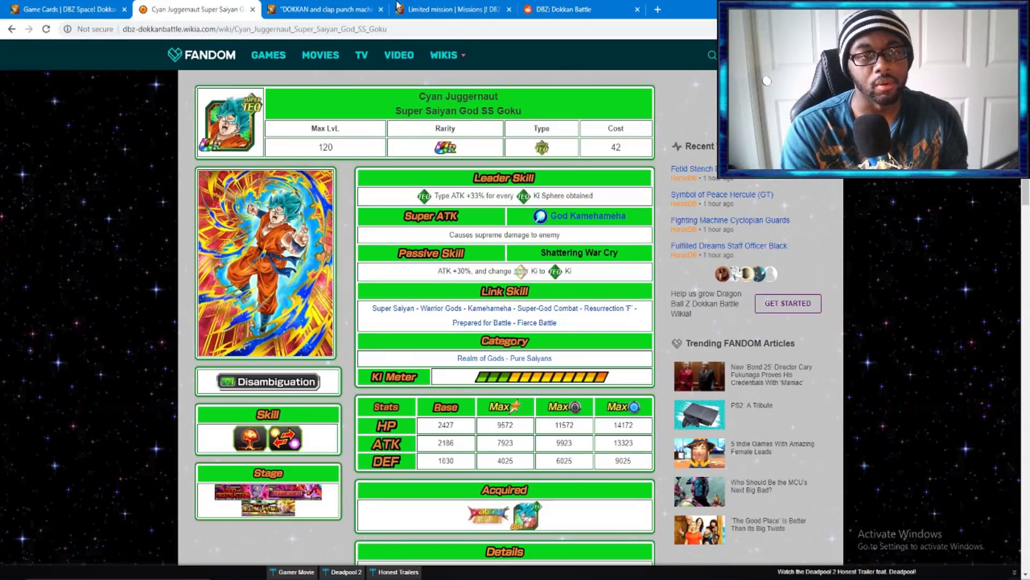
- Look over DBZ Space's TEQ card list, revisit the Goku wiki page, then return to the Punch Machine news article
{"action": "left_click", "coordinate": [449, 9]}
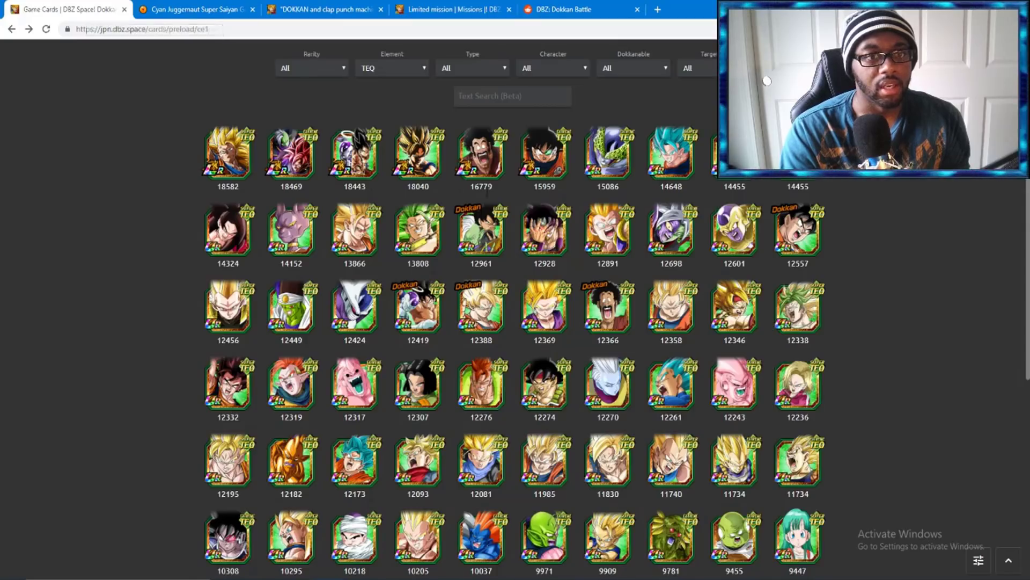
{"action": "mouse_move", "coordinate": [150, 266]}
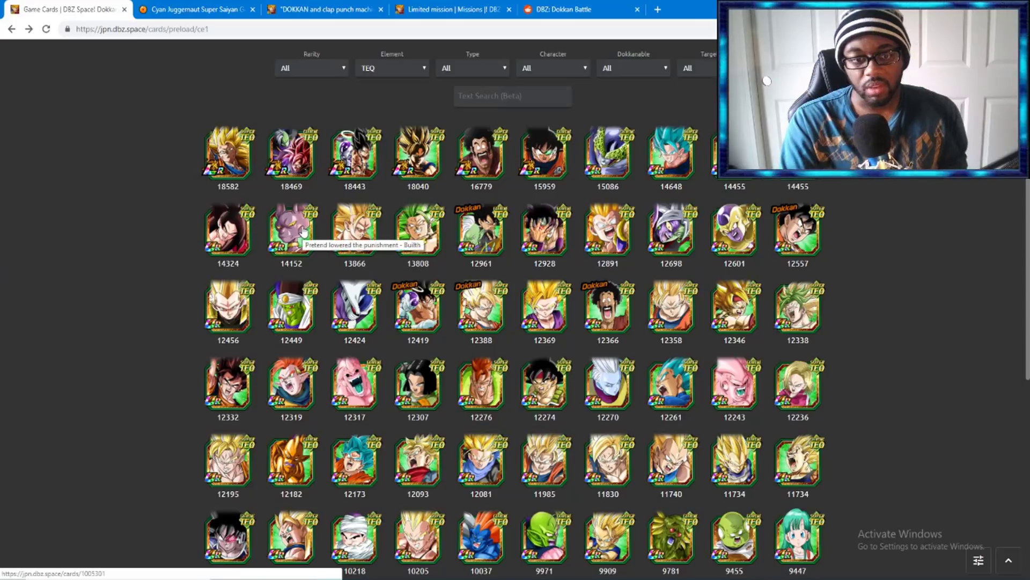
{"action": "mouse_move", "coordinate": [138, 313]}
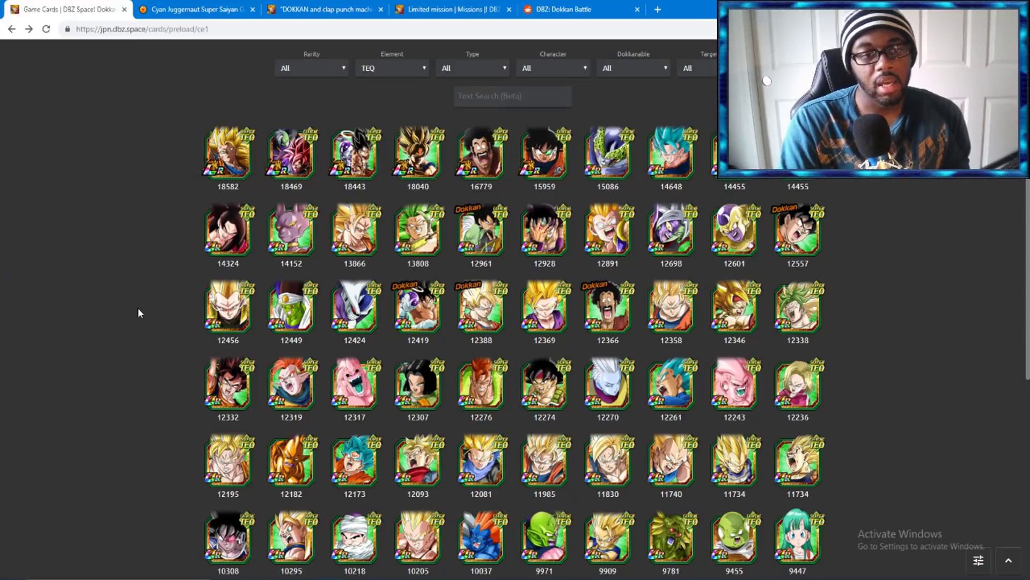
{"action": "mouse_move", "coordinate": [258, 55]}
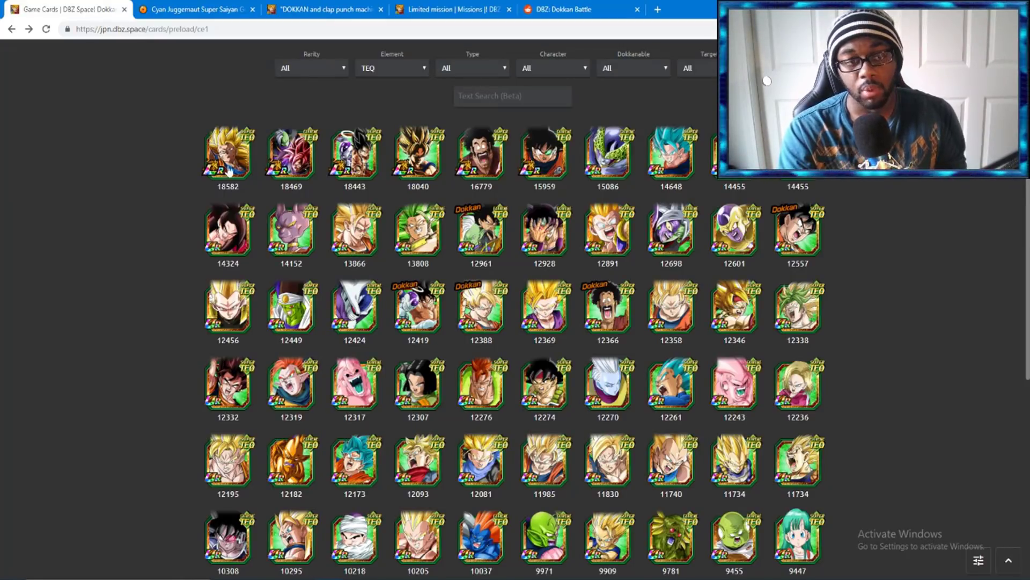
{"action": "mouse_move", "coordinate": [456, 298]}
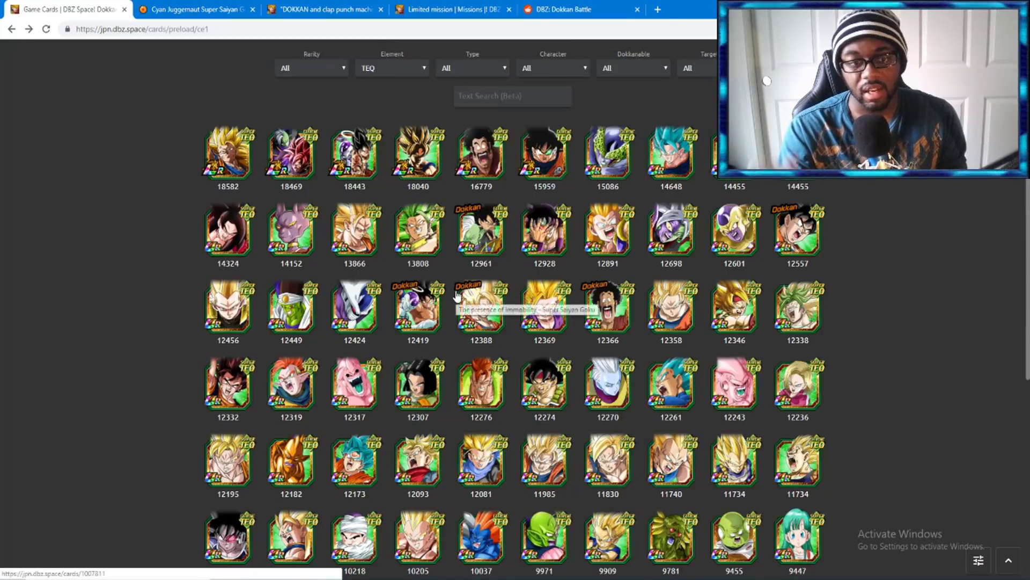
{"action": "left_click", "coordinate": [191, 10]}
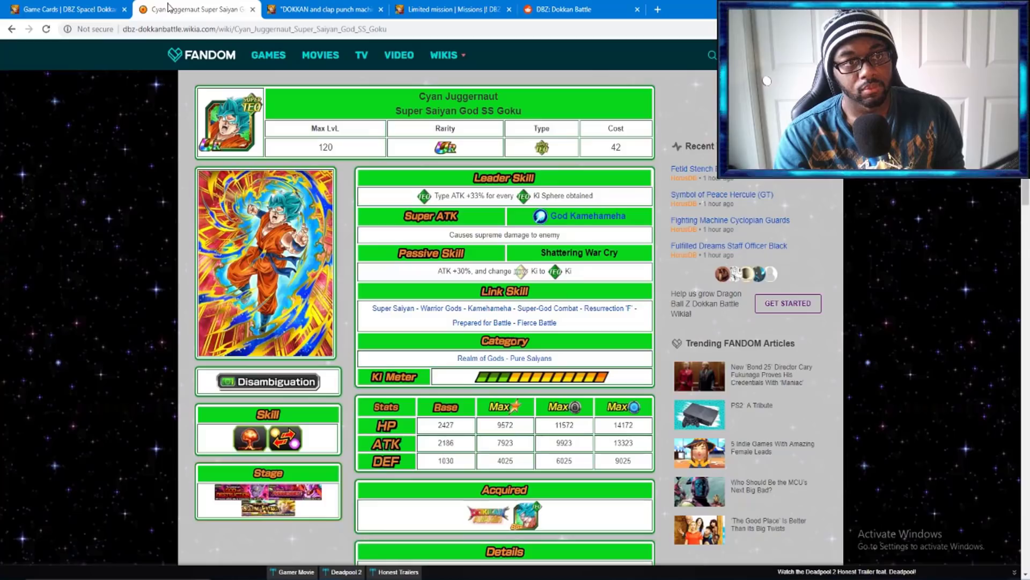
{"action": "left_click", "coordinate": [322, 10]}
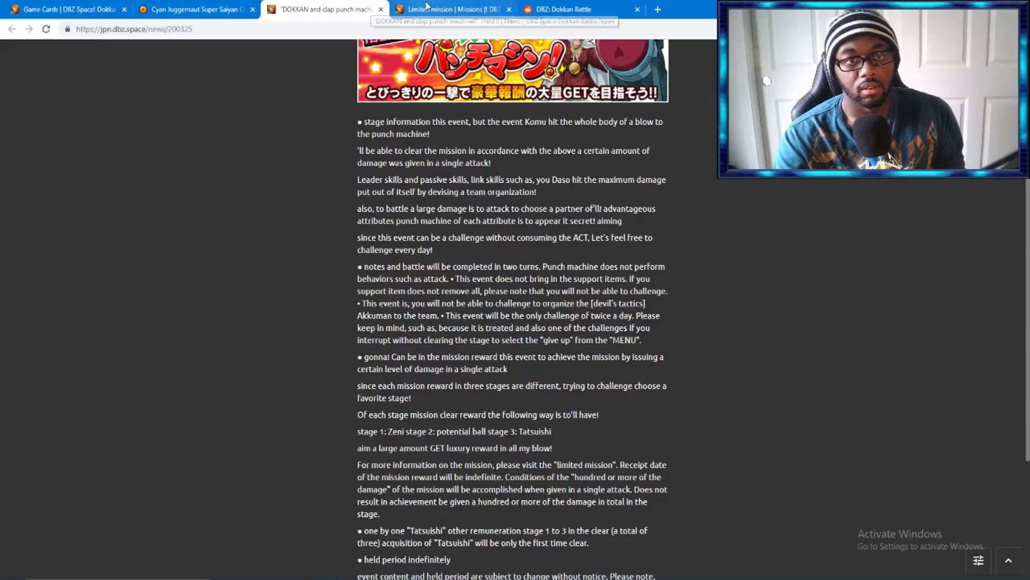
- Scroll through the Punch Machine limited mission rewards for all three stages and return to the stage 3 rewards
{"action": "left_click", "coordinate": [434, 10]}
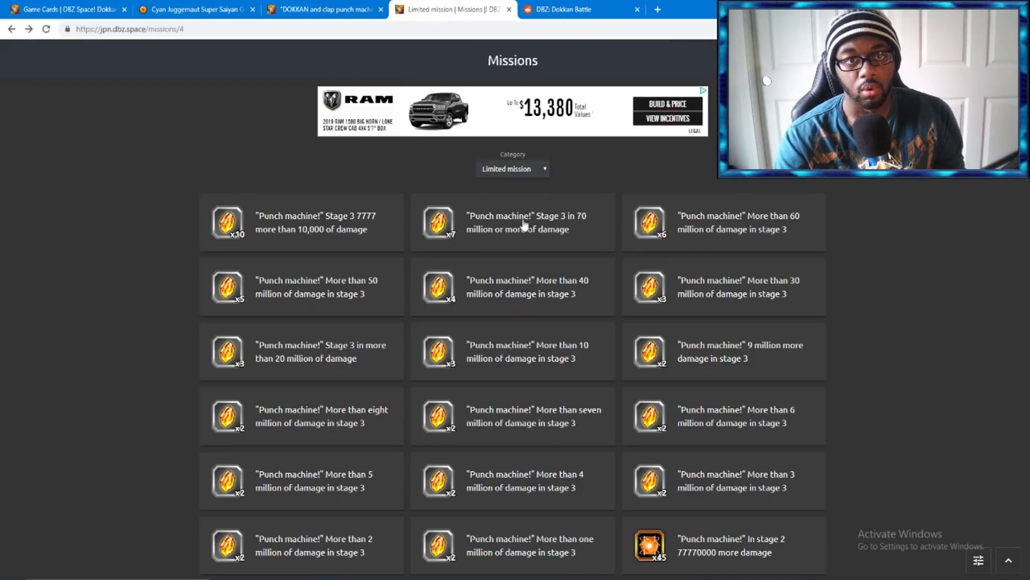
{"action": "scroll", "scroll_direction": "down", "scroll_amount": 3}
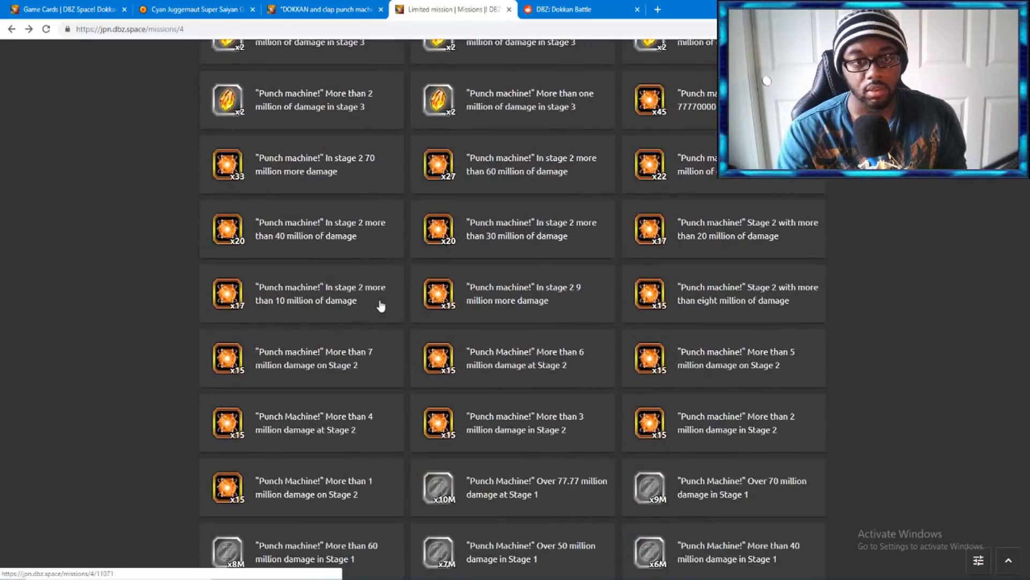
{"action": "scroll", "scroll_direction": "down", "scroll_amount": 3}
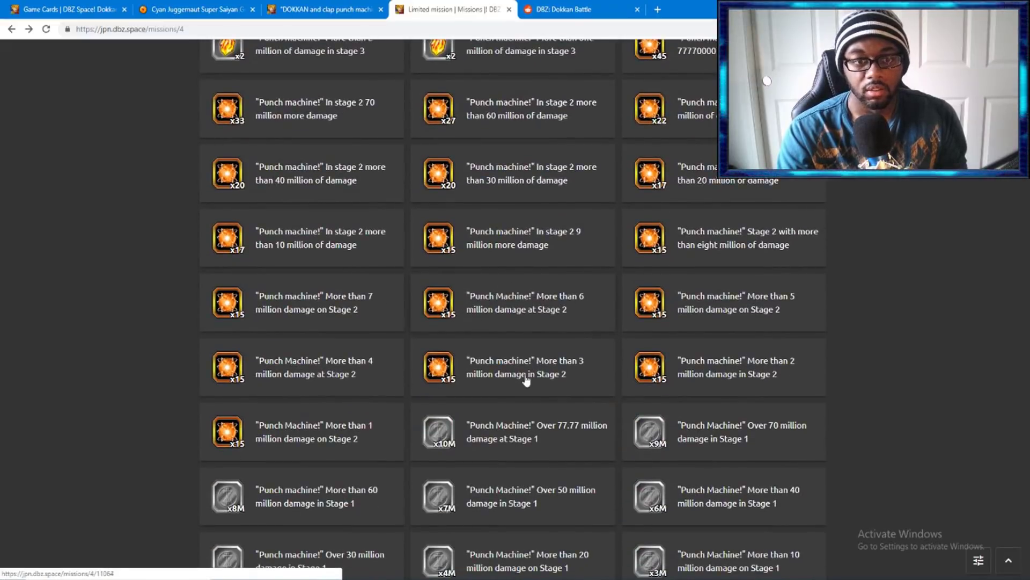
{"action": "scroll", "scroll_direction": "down", "scroll_amount": 3}
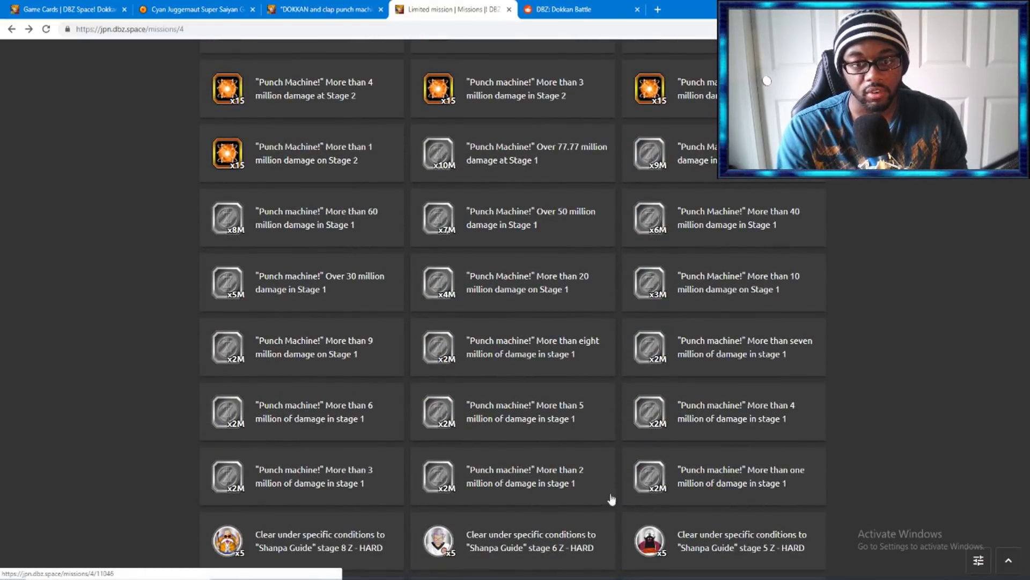
{"action": "scroll", "scroll_direction": "up", "scroll_amount": 3}
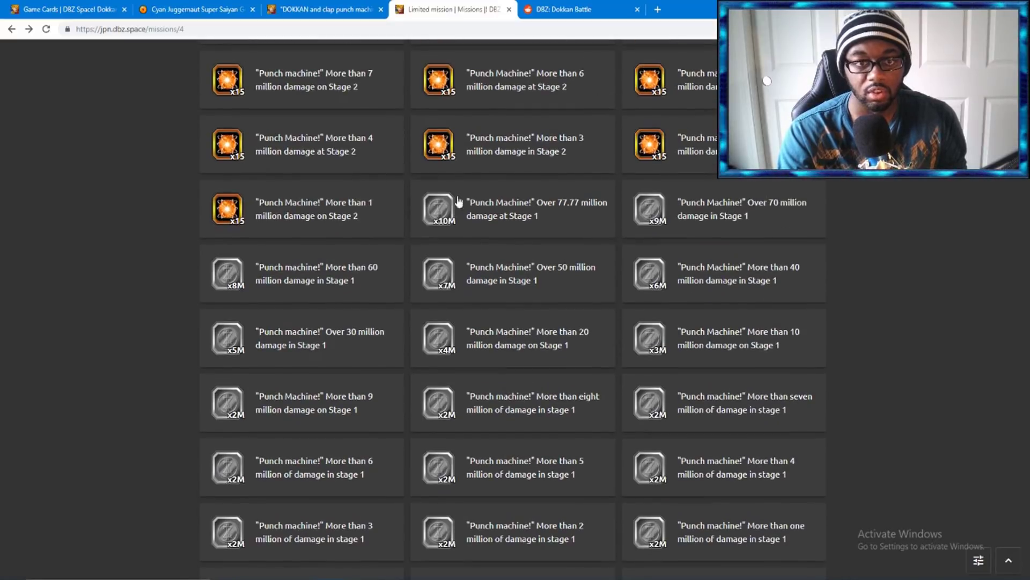
{"action": "mouse_move", "coordinate": [493, 210]}
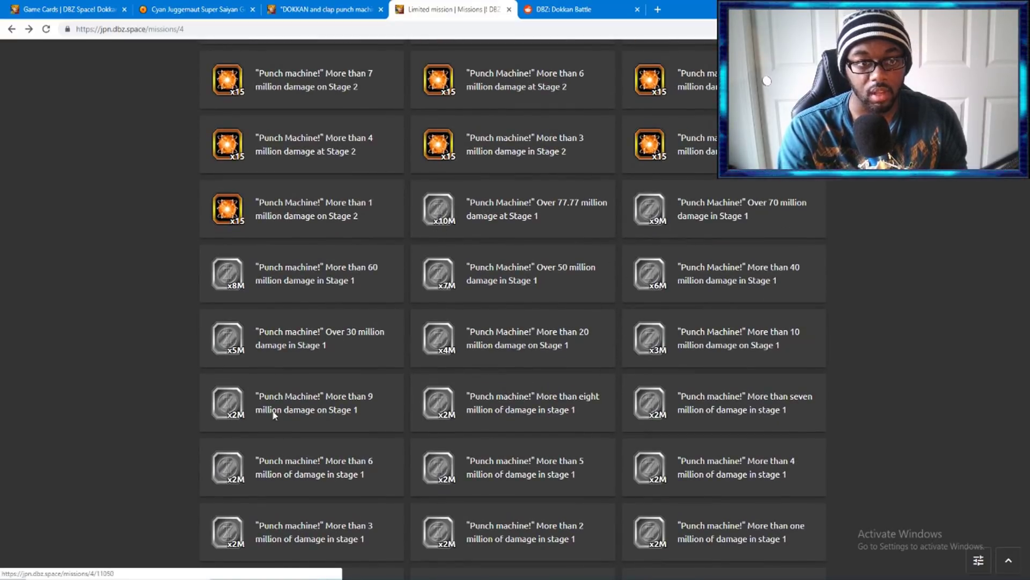
{"action": "mouse_move", "coordinate": [719, 328]}
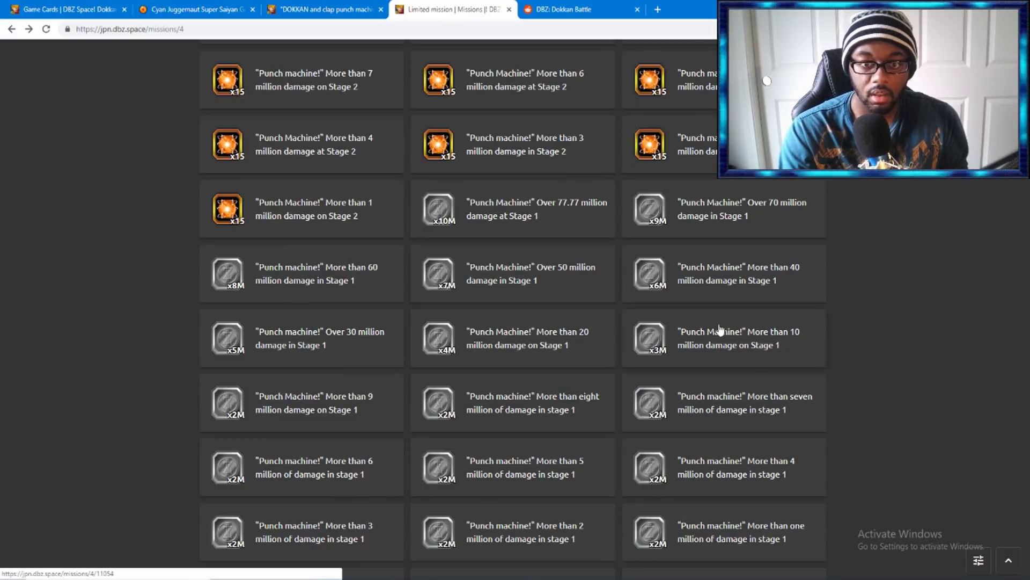
{"action": "mouse_move", "coordinate": [564, 344]}
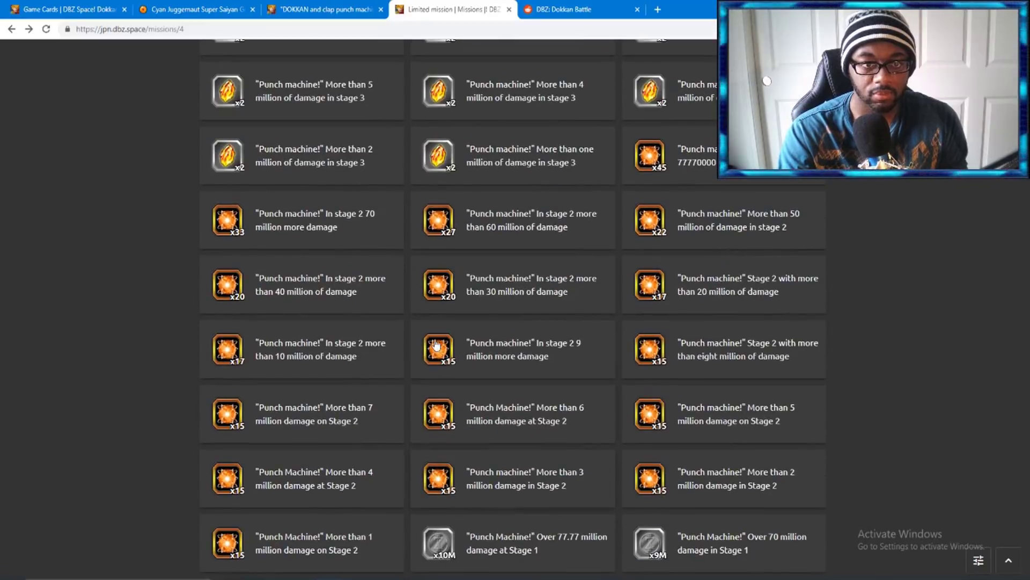
{"action": "scroll", "scroll_direction": "up", "scroll_amount": 3}
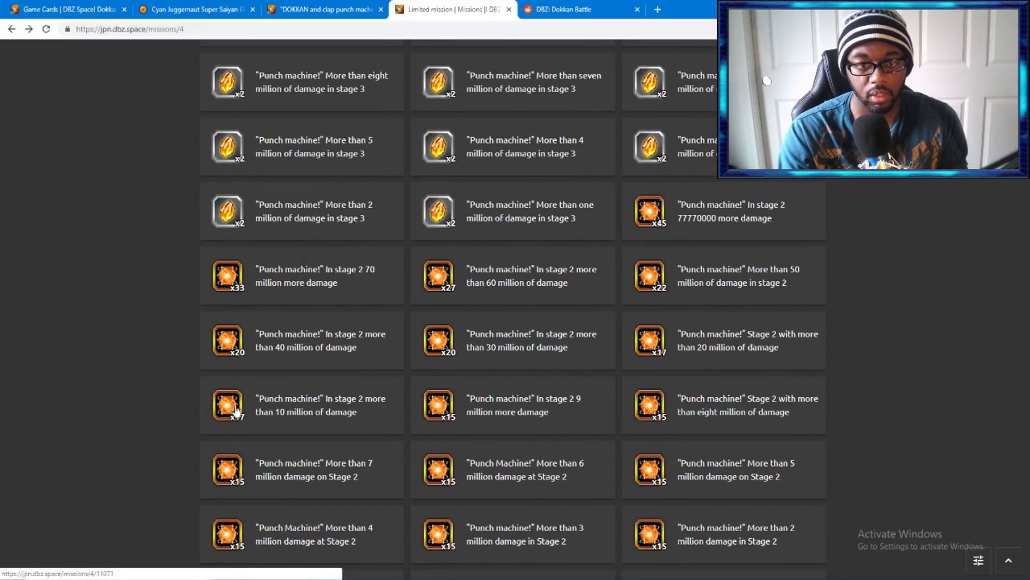
{"action": "scroll", "scroll_direction": "down", "scroll_amount": 3}
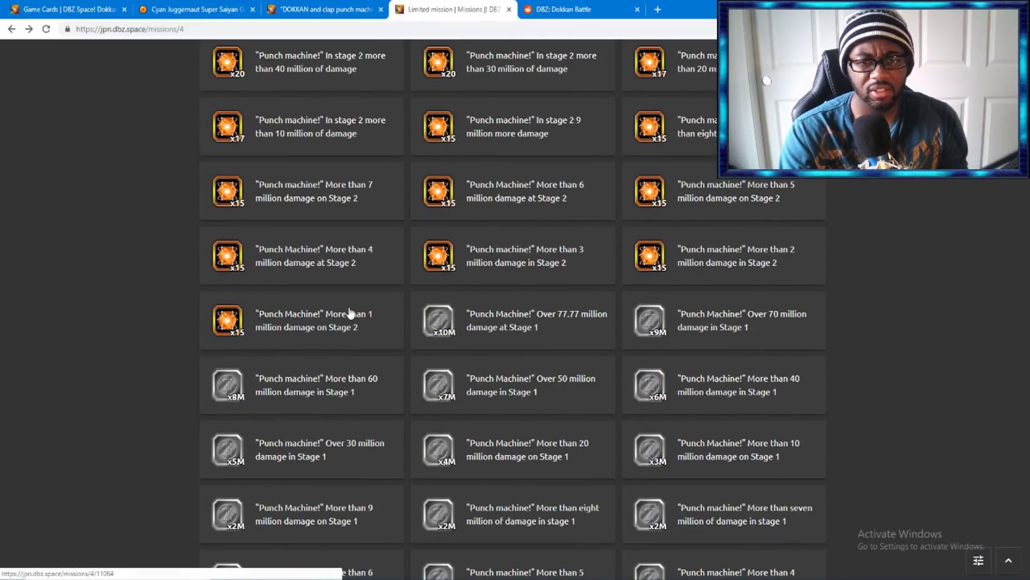
{"action": "scroll", "scroll_direction": "up", "scroll_amount": 3}
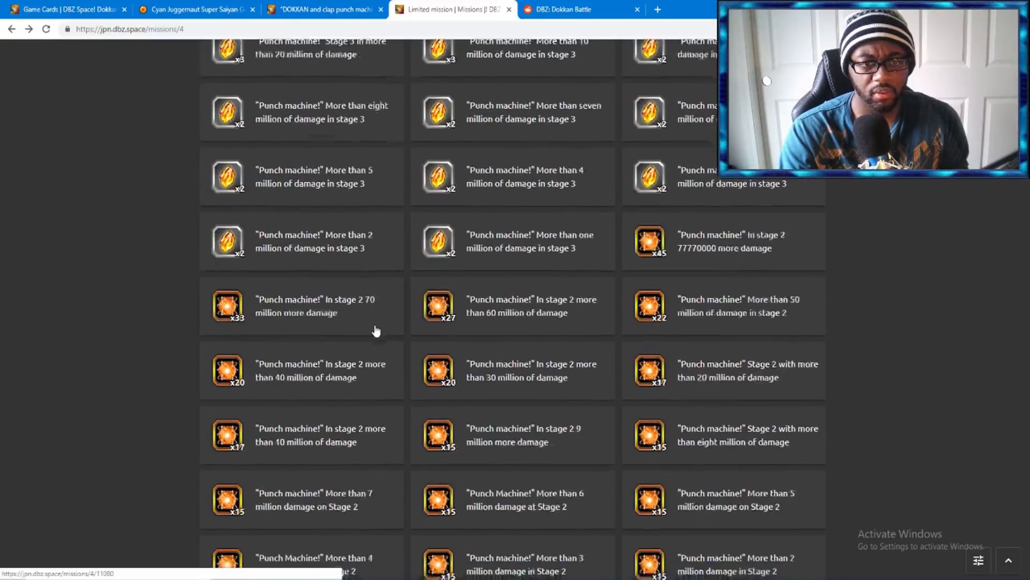
{"action": "scroll", "scroll_direction": "down", "scroll_amount": 3}
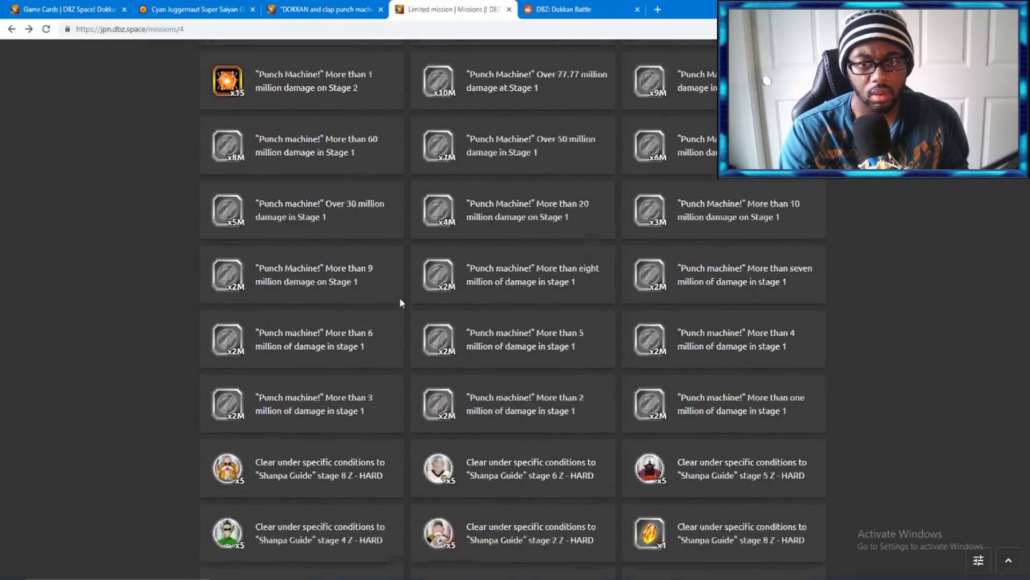
{"action": "scroll", "scroll_direction": "up", "scroll_amount": 3}
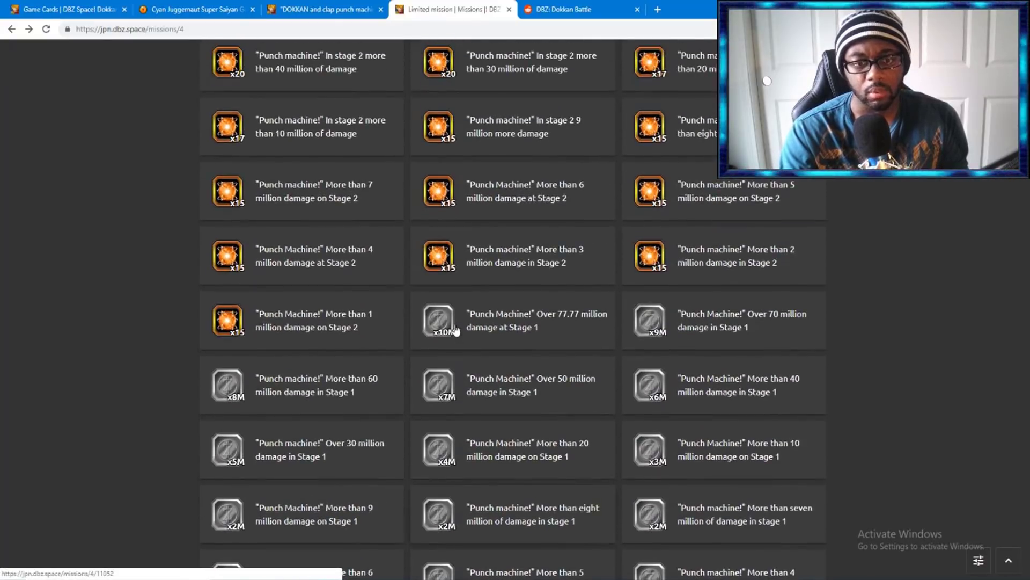
{"action": "scroll", "scroll_direction": "up", "scroll_amount": 3}
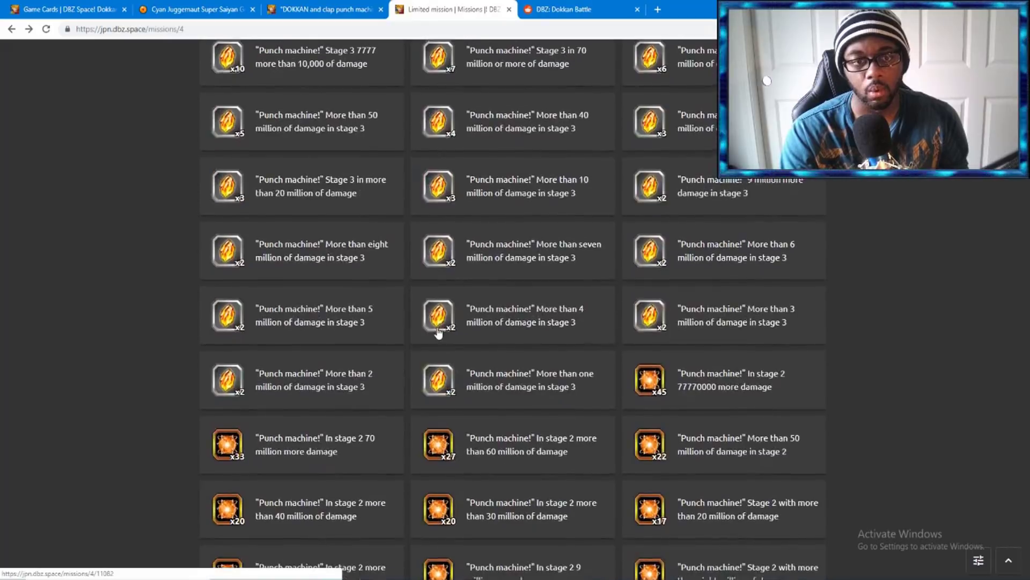
{"action": "scroll", "scroll_direction": "up", "scroll_amount": 3}
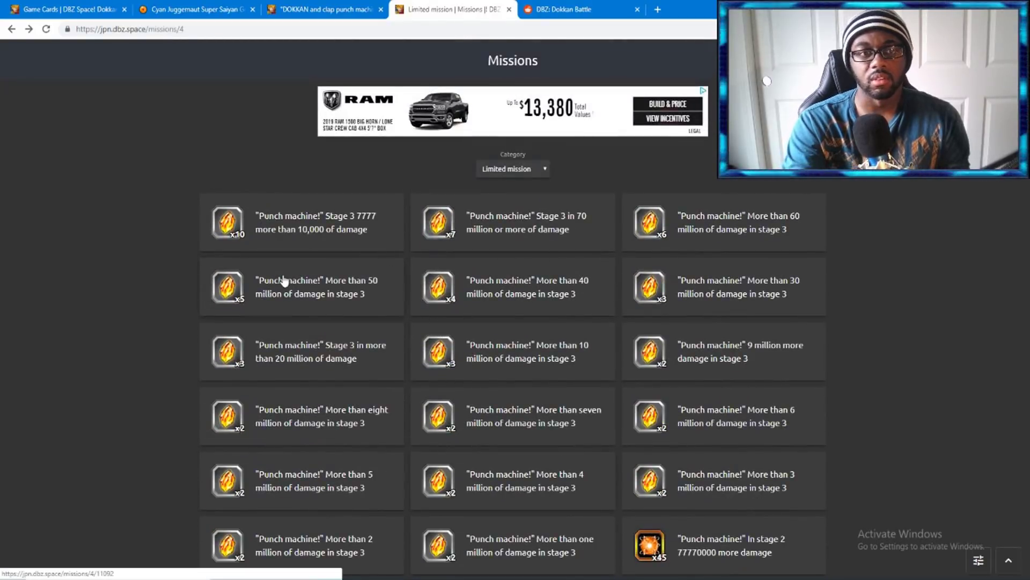